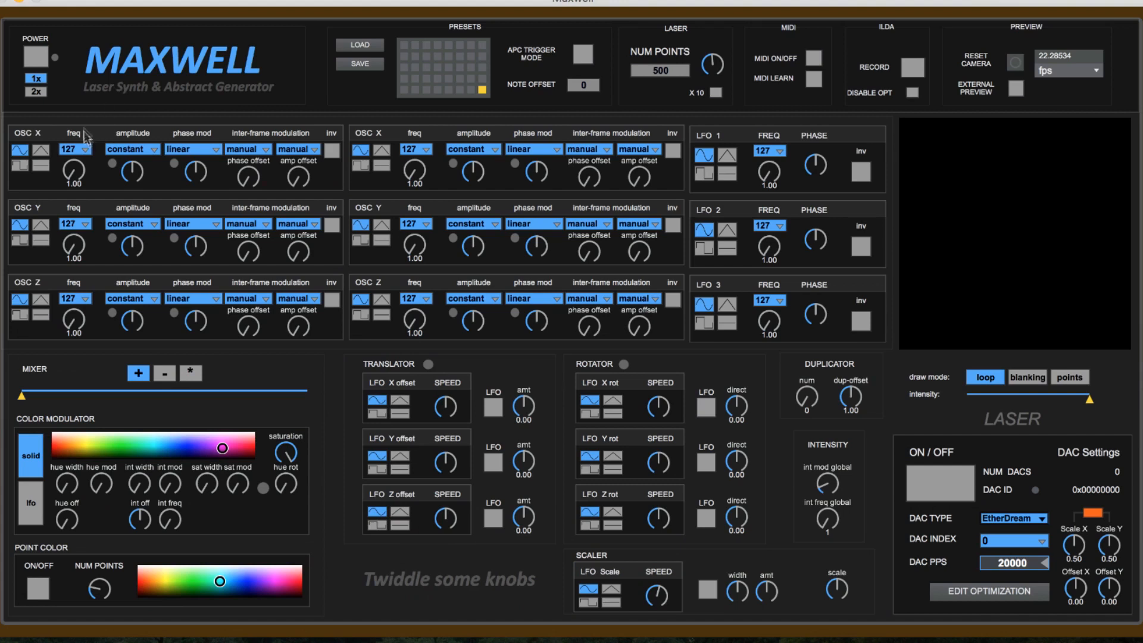
mouse_move(230, 108)
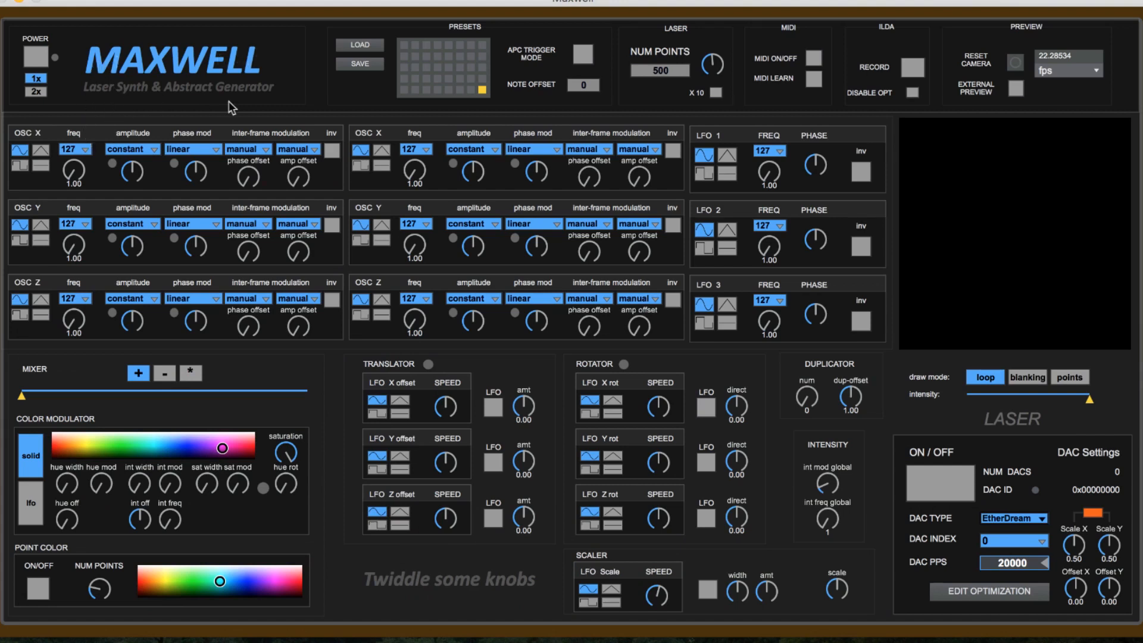
mouse_move(110, 438)
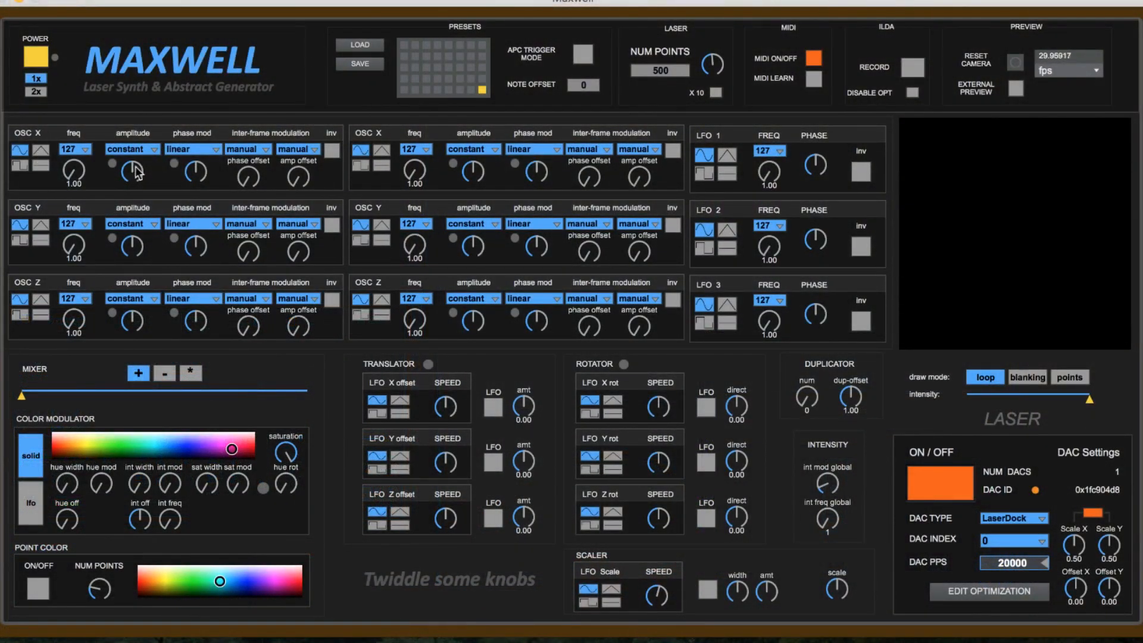
Adjust the OSC X amplitude knob to set the X oscillator level.
left_click_drag(136, 172, 135, 173)
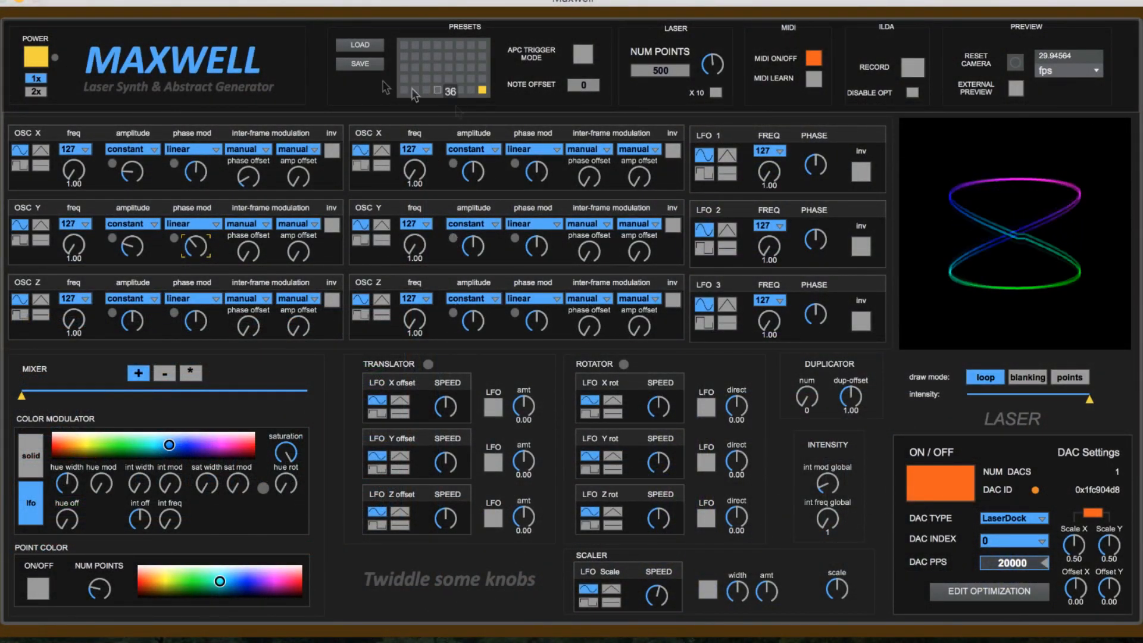
Load the preset bank and recall the first preset pad.
left_click(358, 45)
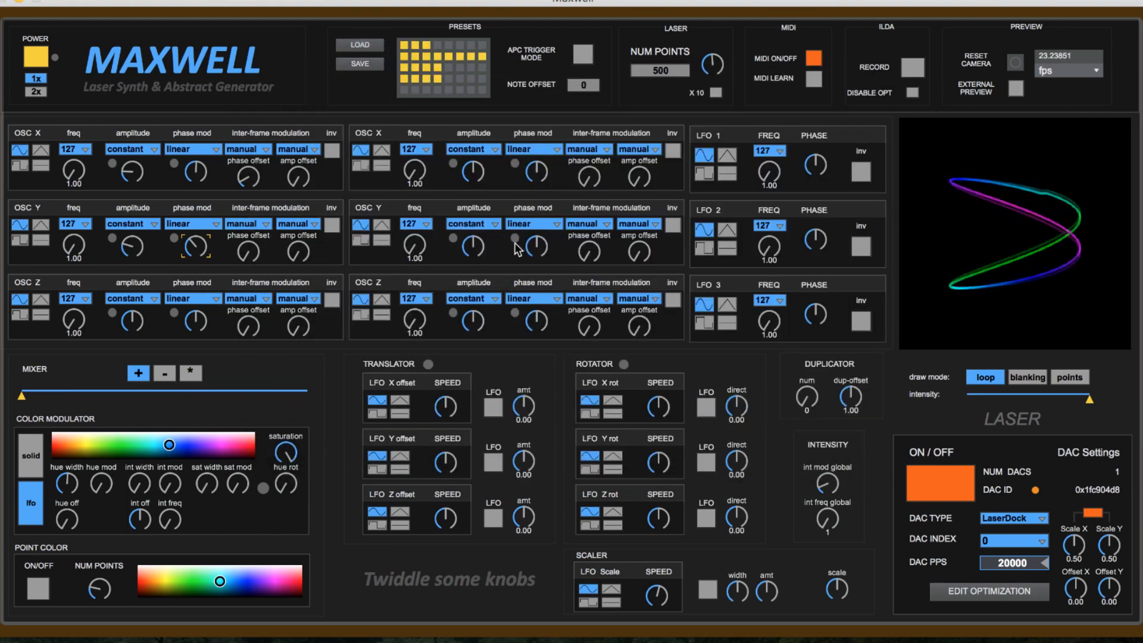
left_click(406, 51)
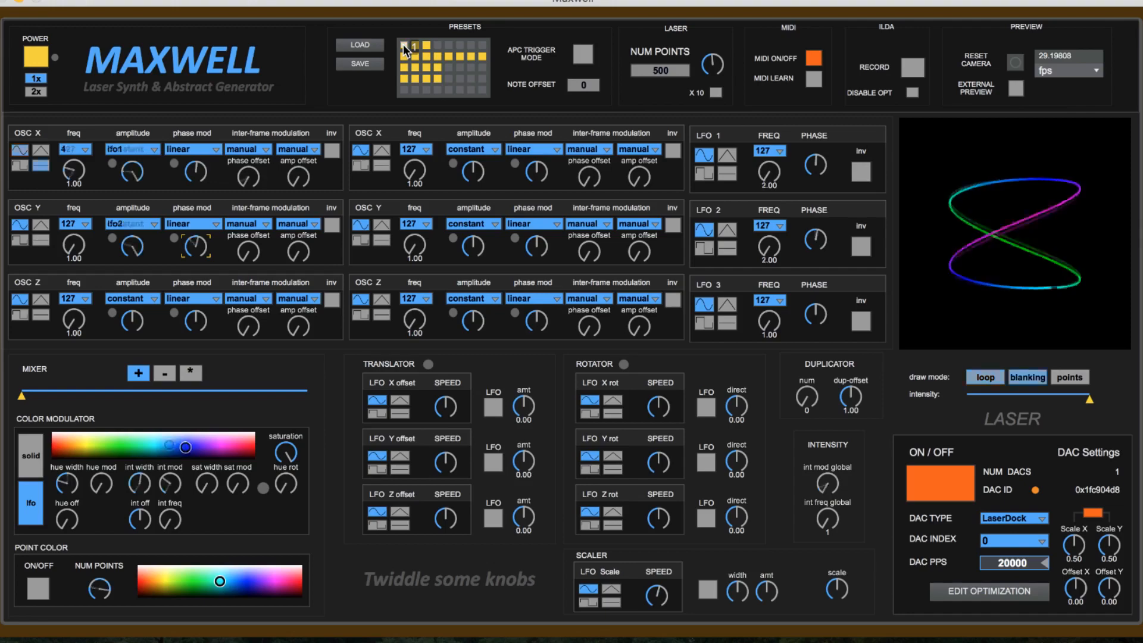